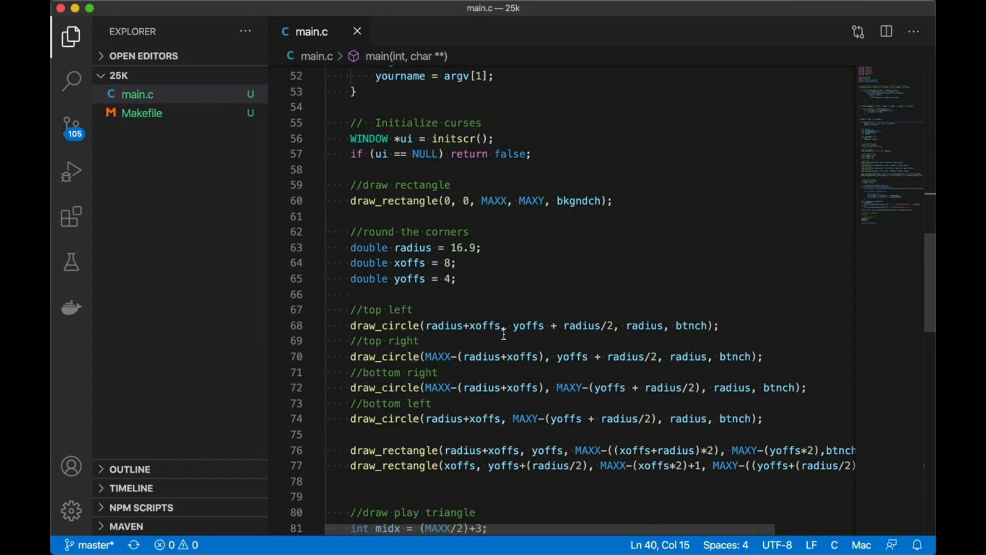
Scroll through main() and highlight the WINDOW type in the curses setup
scroll(up, 3)
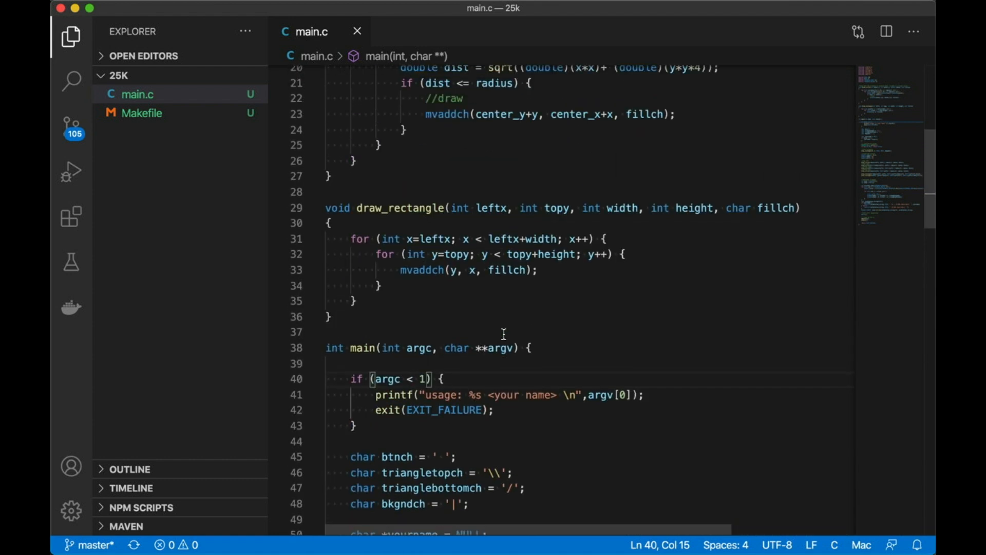
scroll(down, 3)
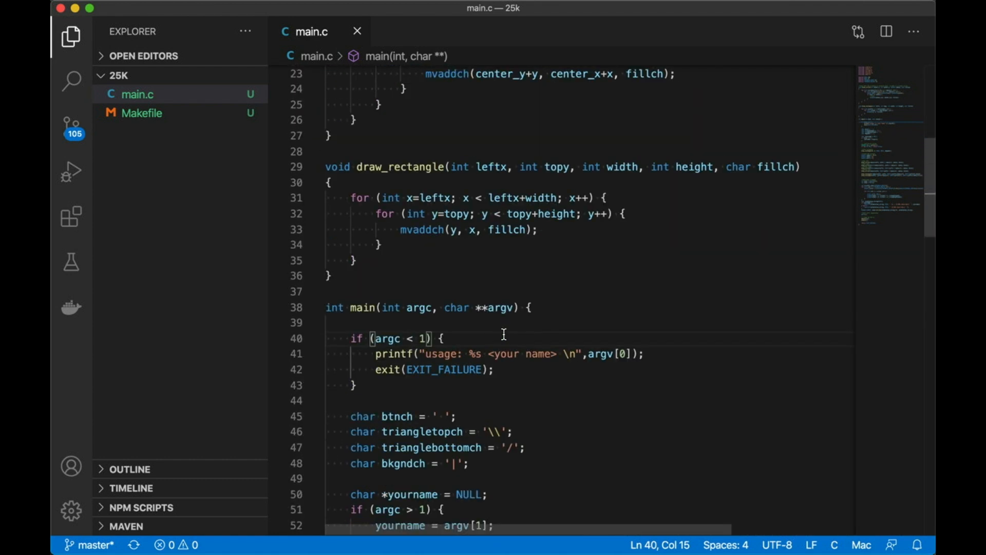
scroll(down, 3)
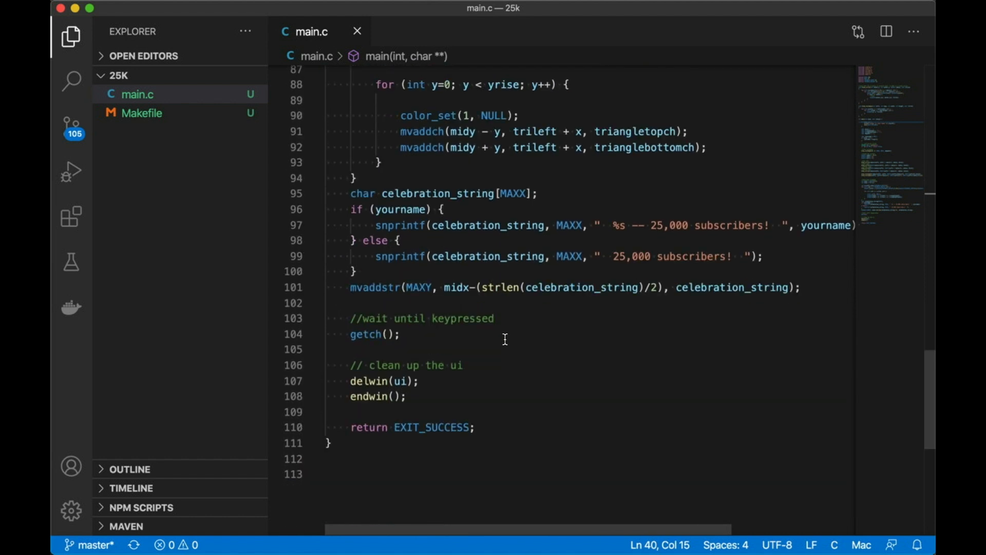
scroll(down, 3)
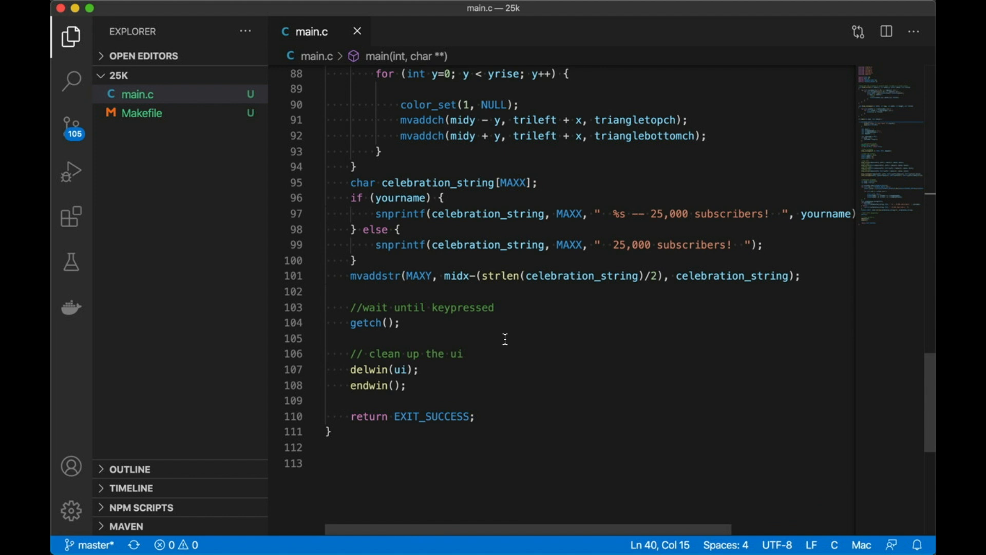
scroll(up, 3)
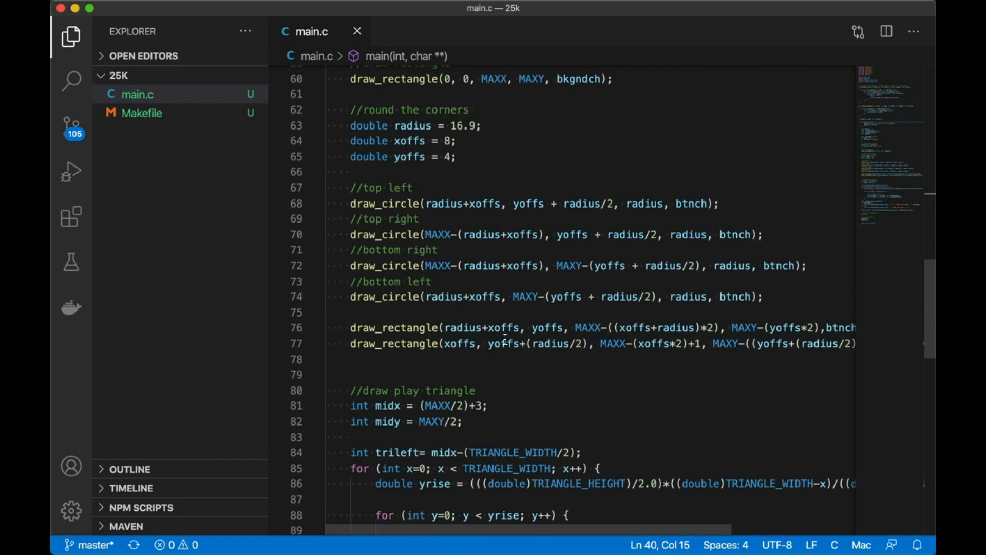
scroll(up, 3)
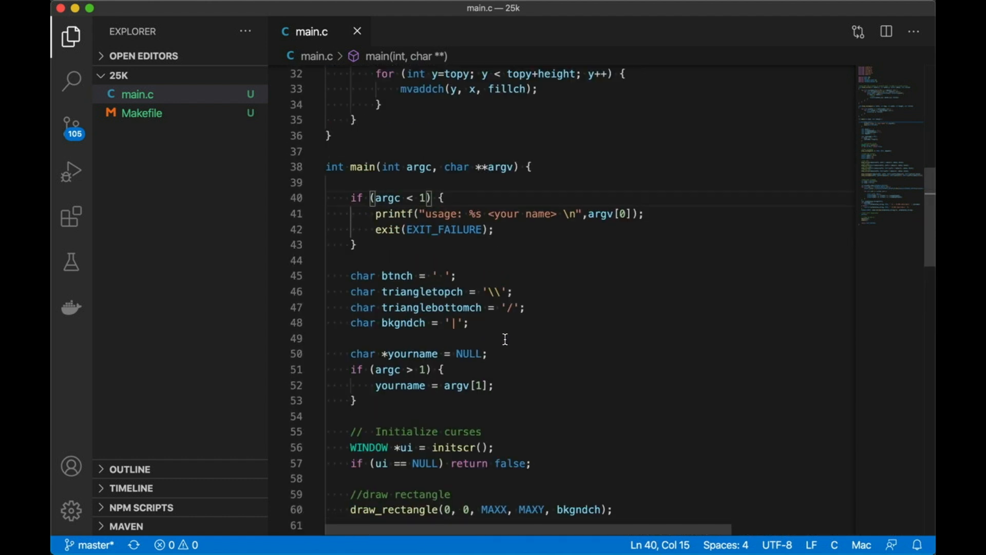
scroll(down, 3)
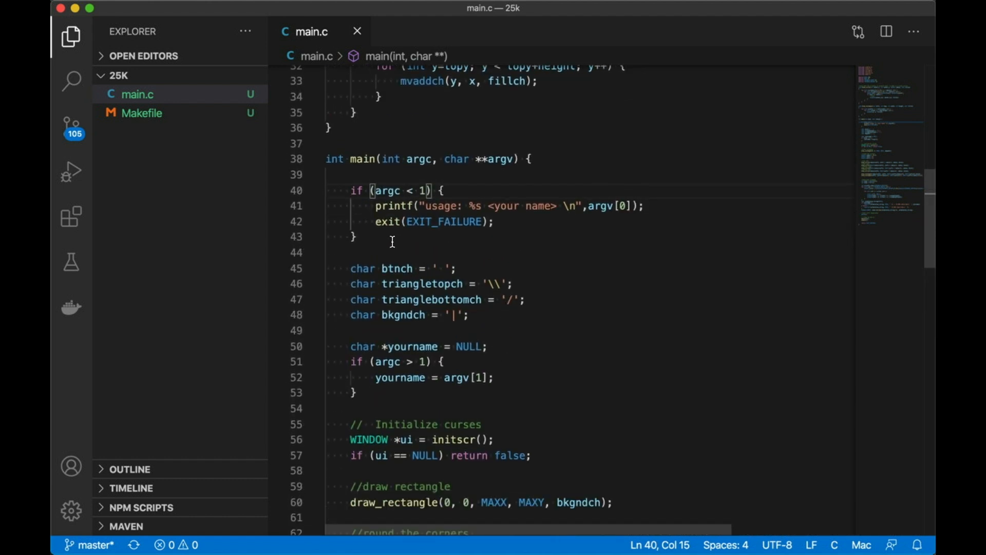
mouse_move(389, 238)
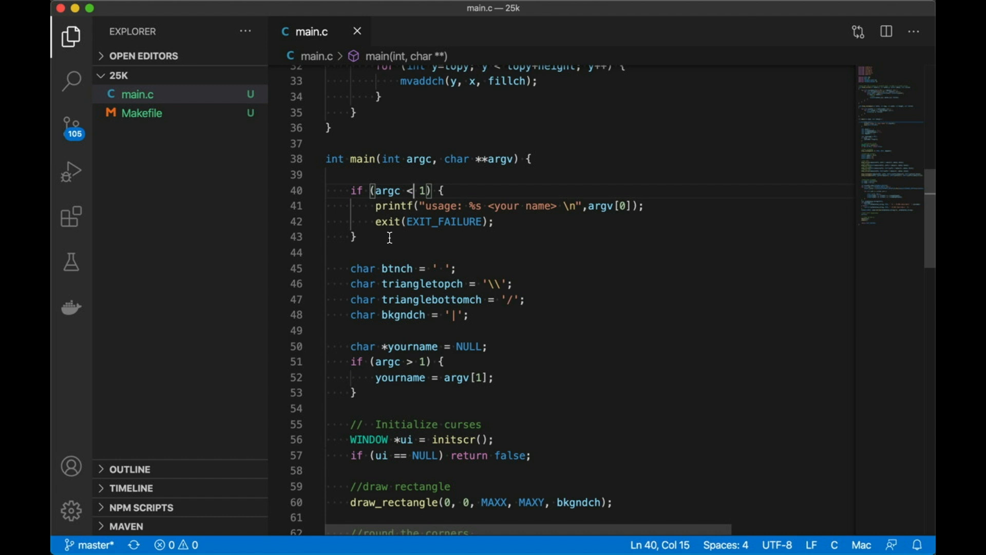
mouse_move(373, 276)
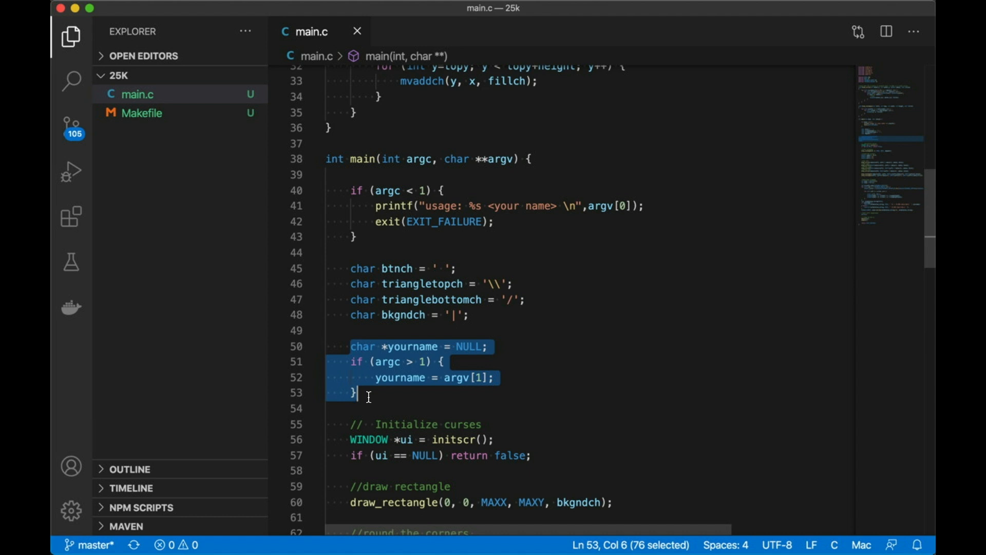
scroll(down, 3)
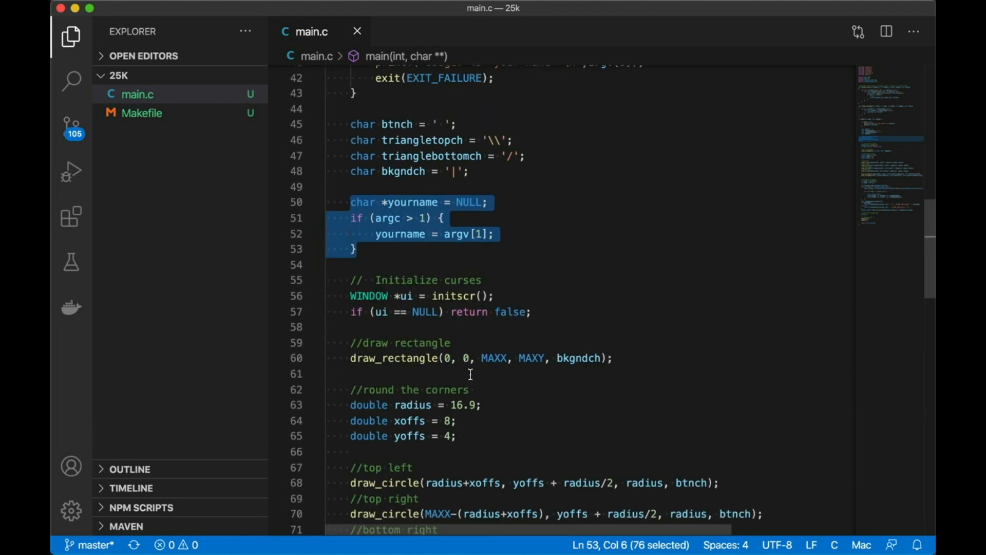
scroll(down, 3)
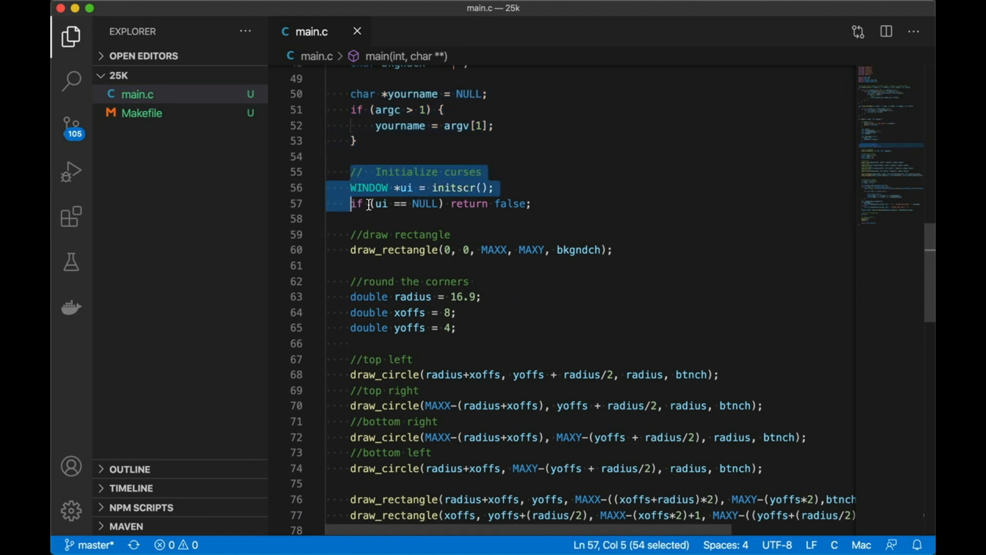
mouse_move(573, 187)
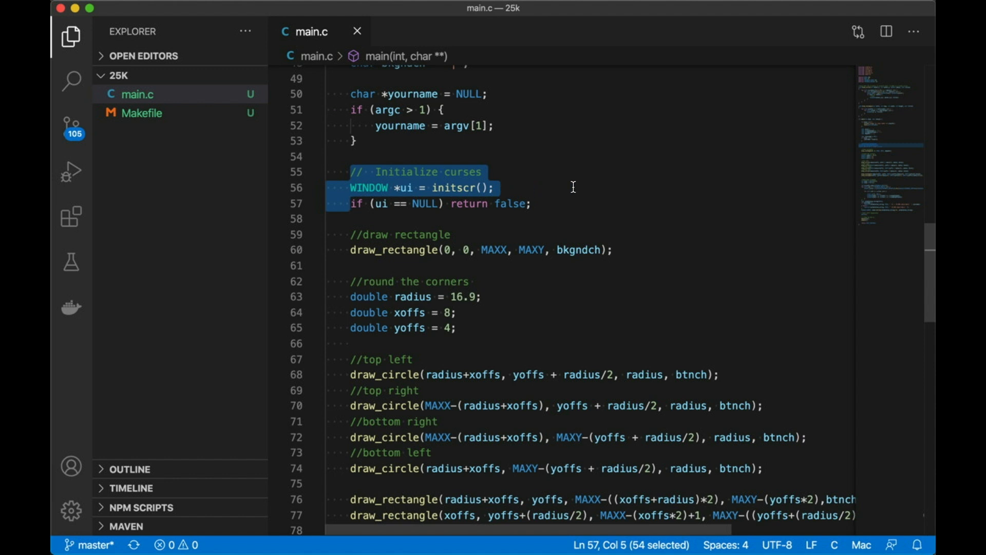
mouse_move(379, 192)
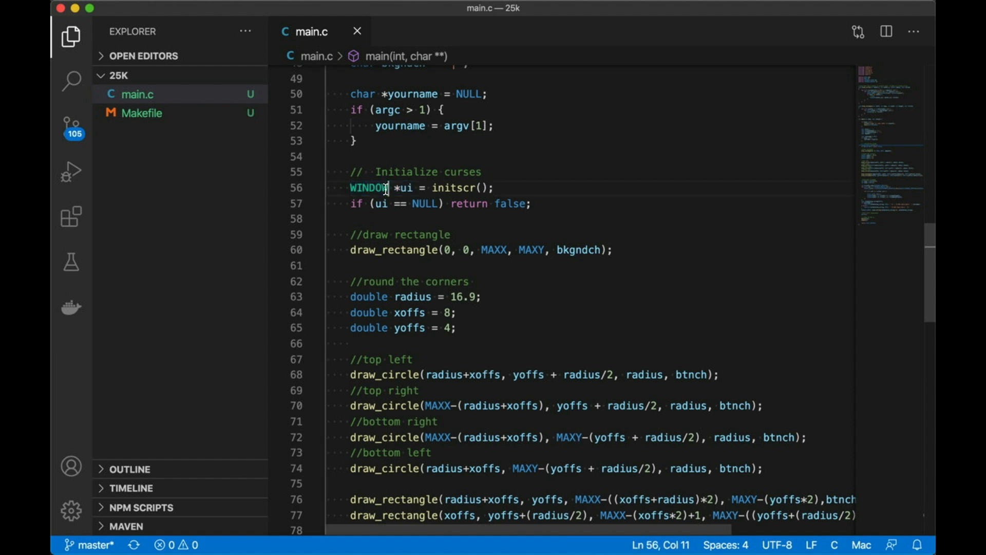
double_click(367, 188)
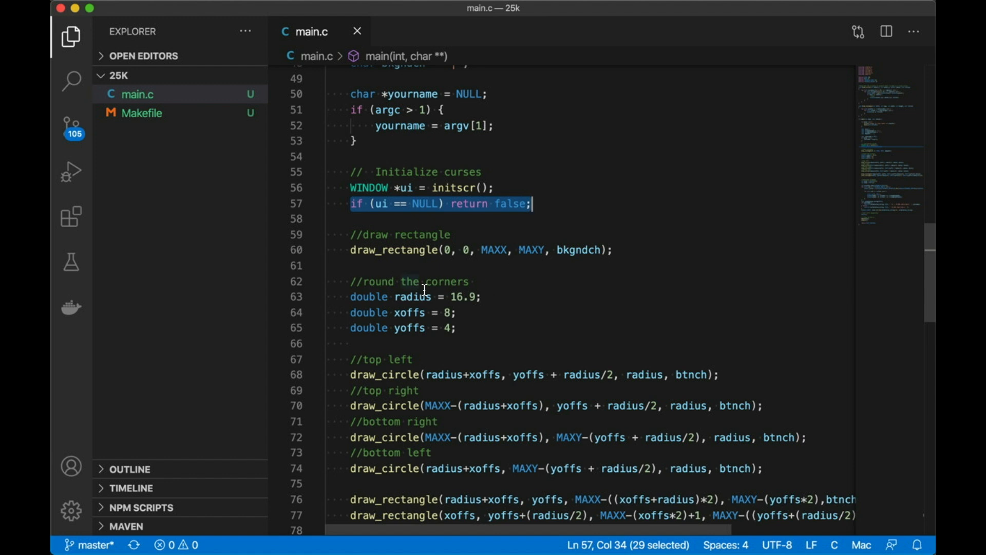
scroll(down, 3)
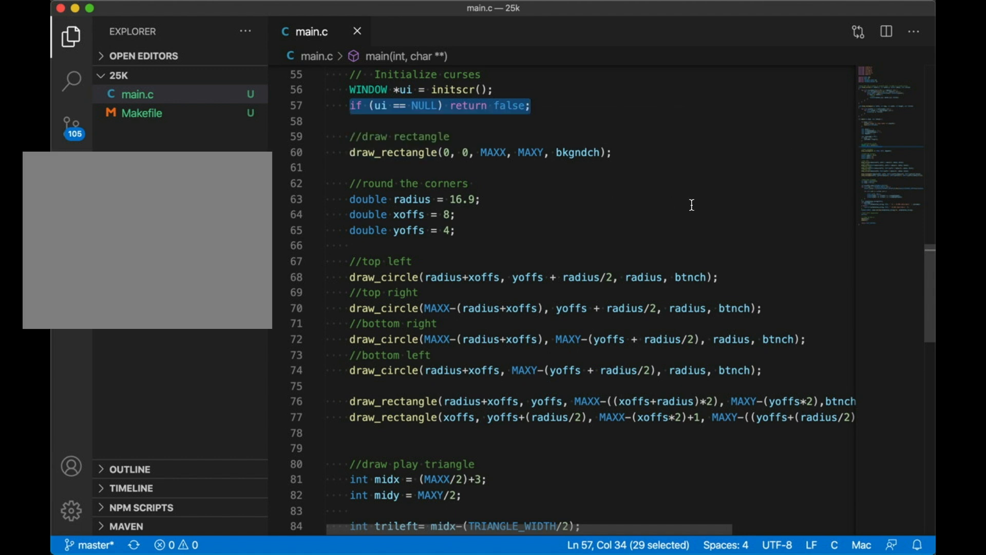
mouse_move(352, 278)
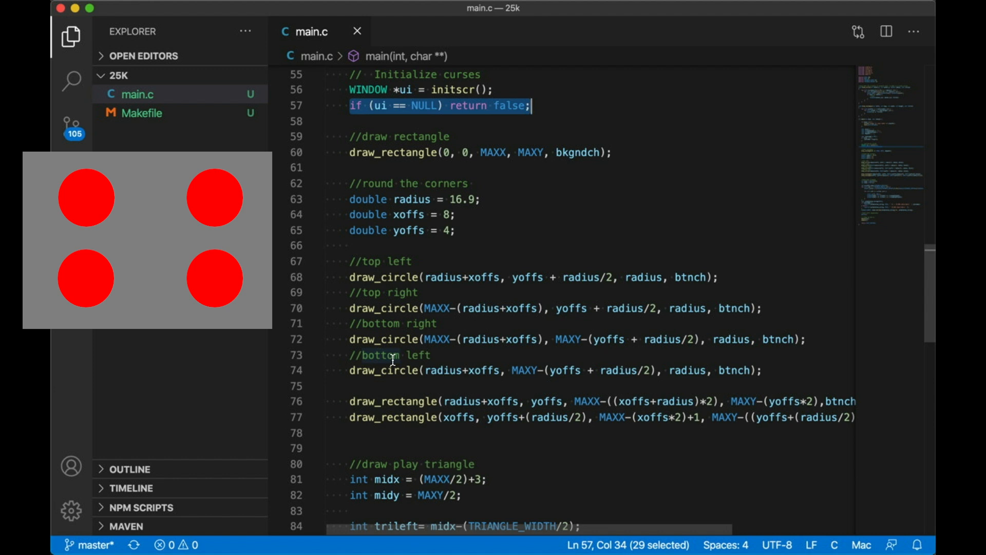
mouse_move(348, 402)
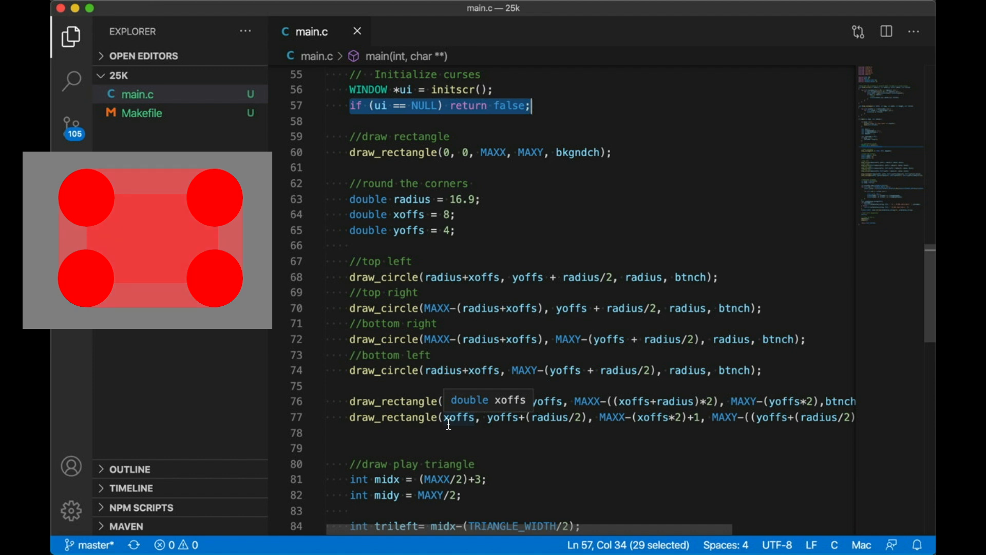
Mark the celebration message code through its message-printing line
click(353, 262)
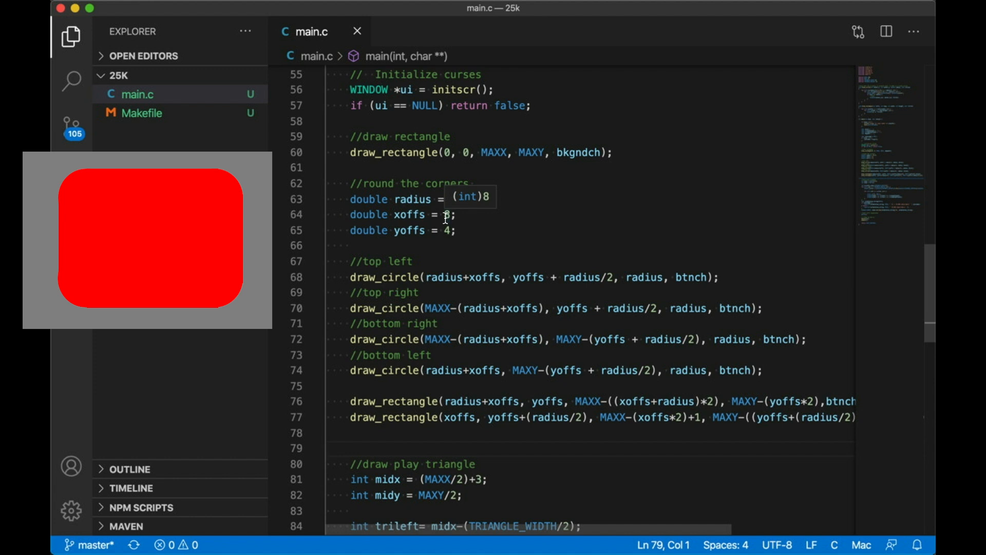
text(16.9)
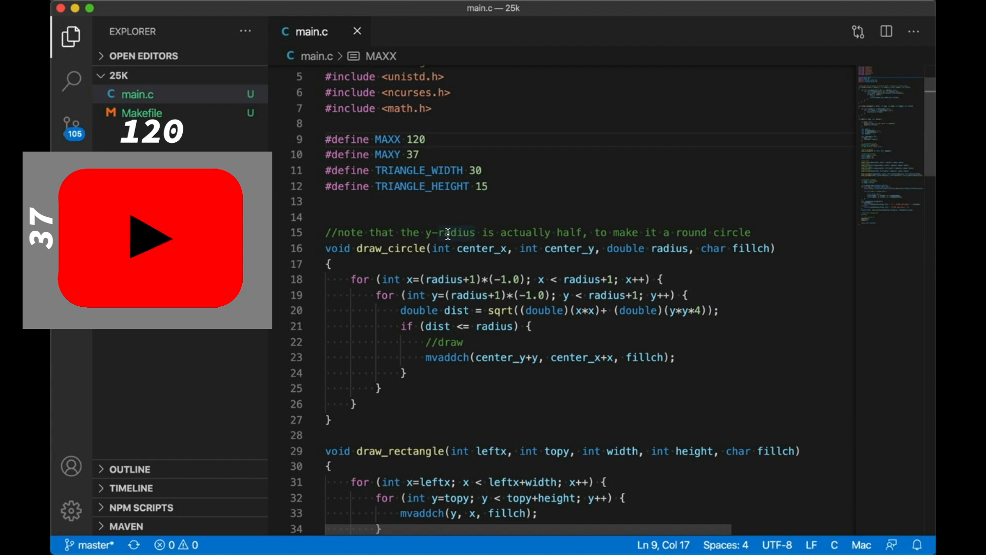
scroll(down, 3)
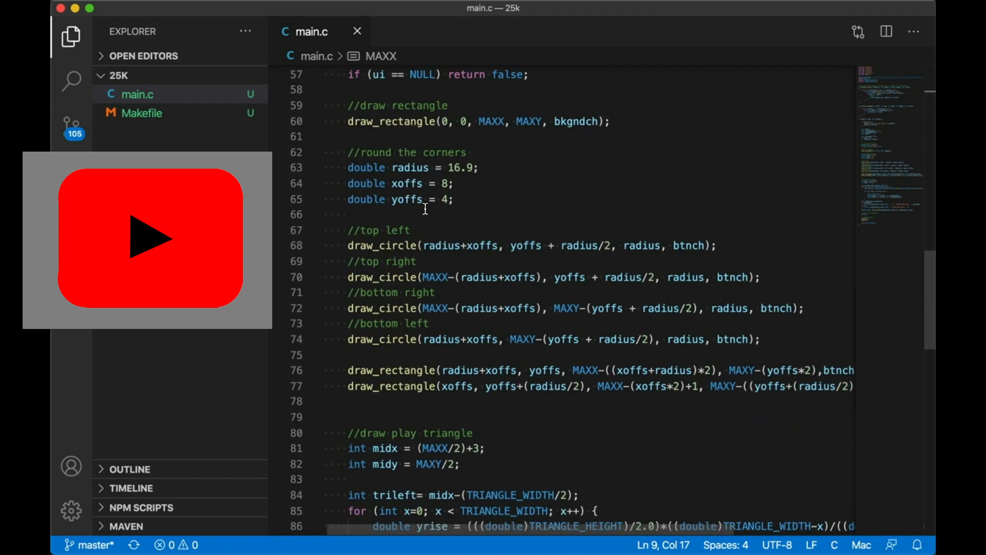
scroll(down, 3)
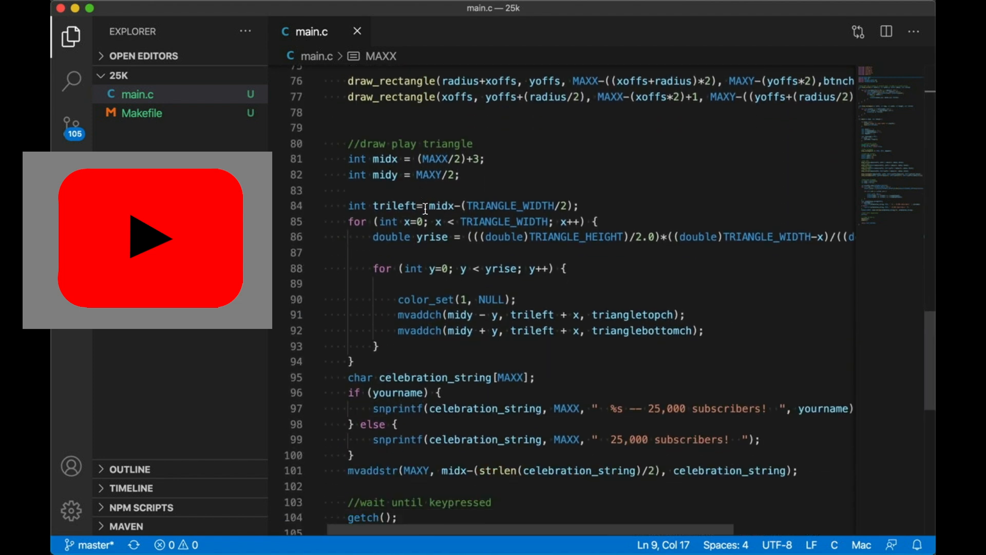
scroll(down, 3)
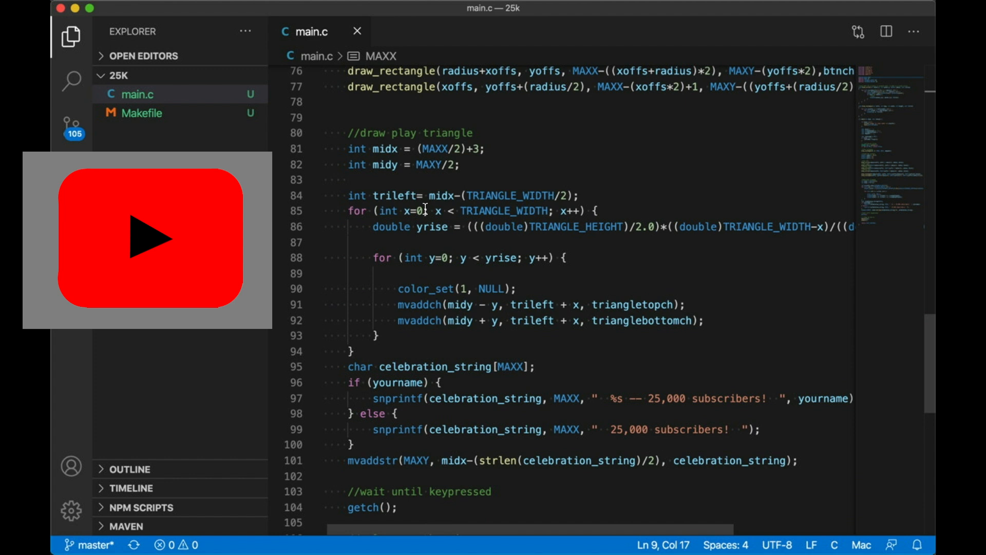
mouse_move(345, 135)
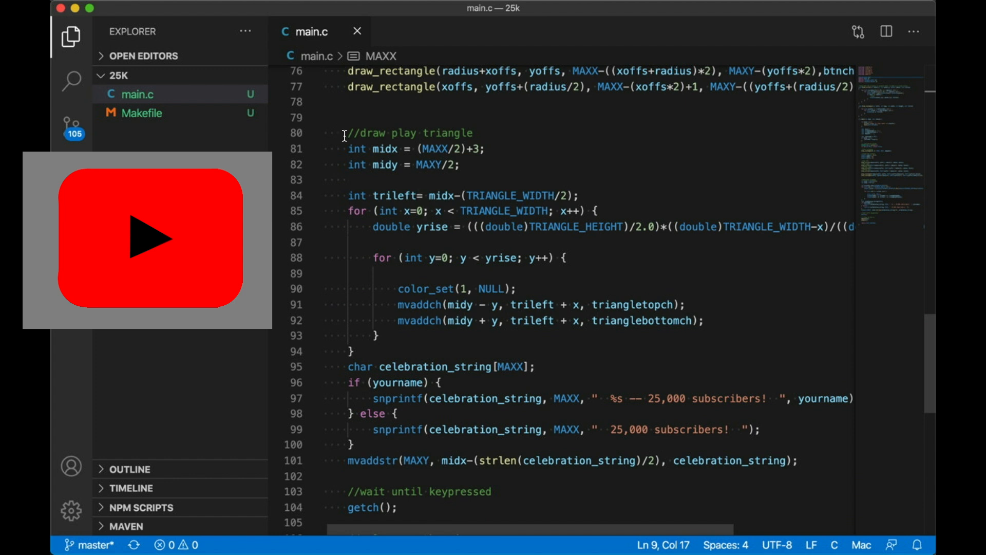
scroll(down, 3)
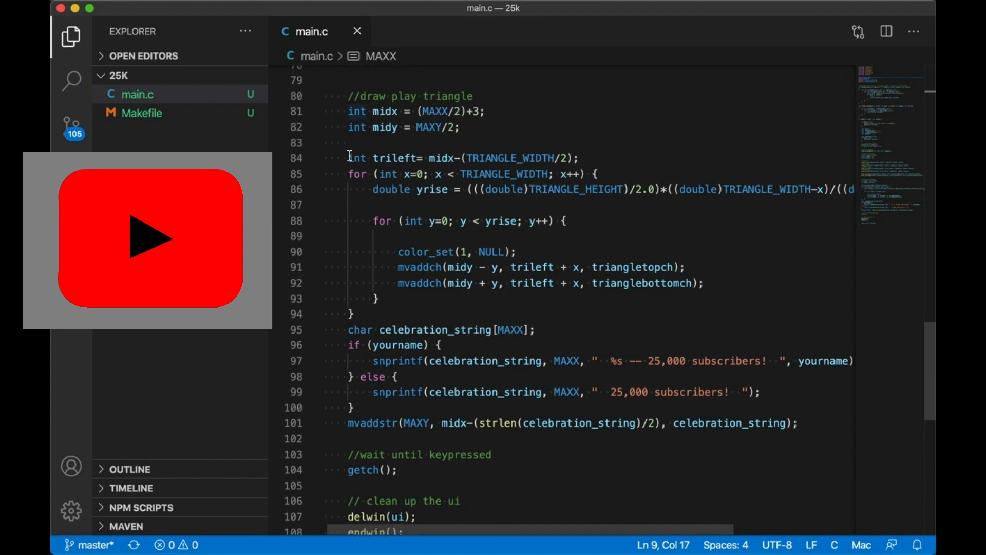
drag(348, 96, 356, 158)
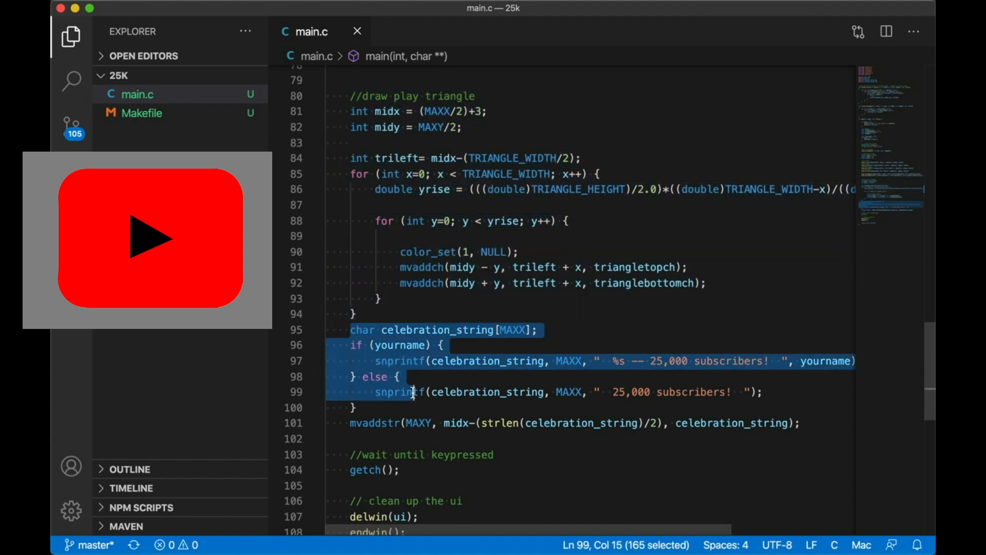
click(811, 425)
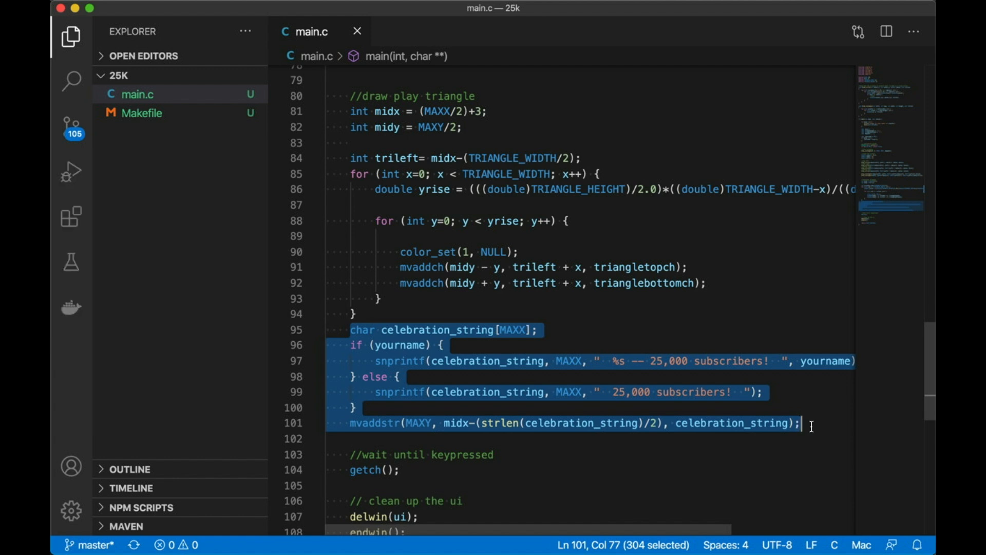
mouse_move(613, 444)
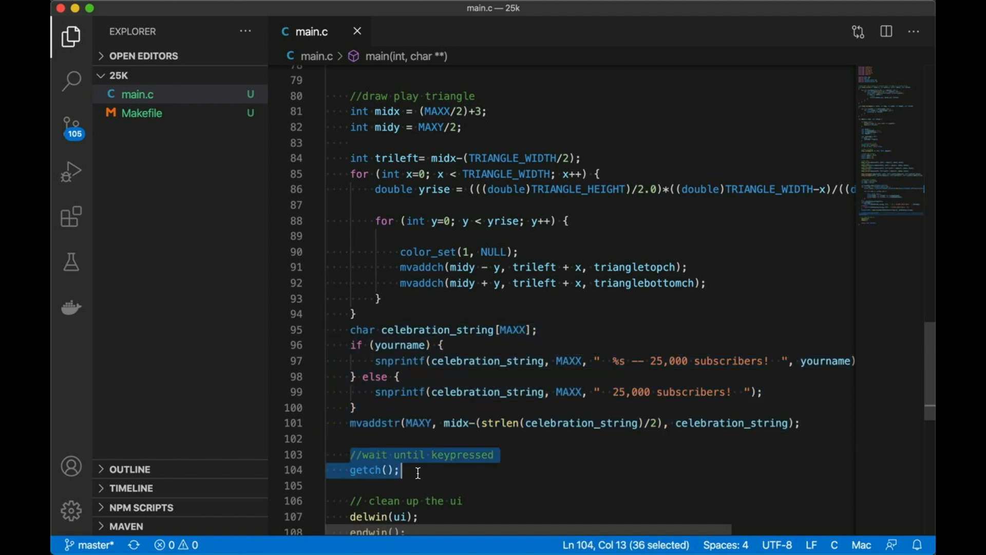
Mark the curses cleanup lines, then draw_circle's parameters and distance calculation
scroll(down, 3)
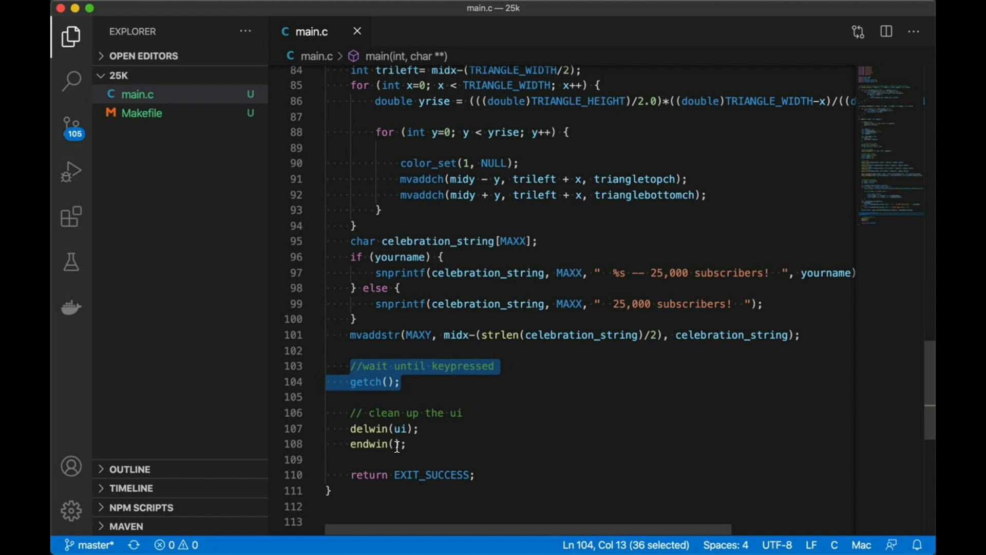
click(407, 444)
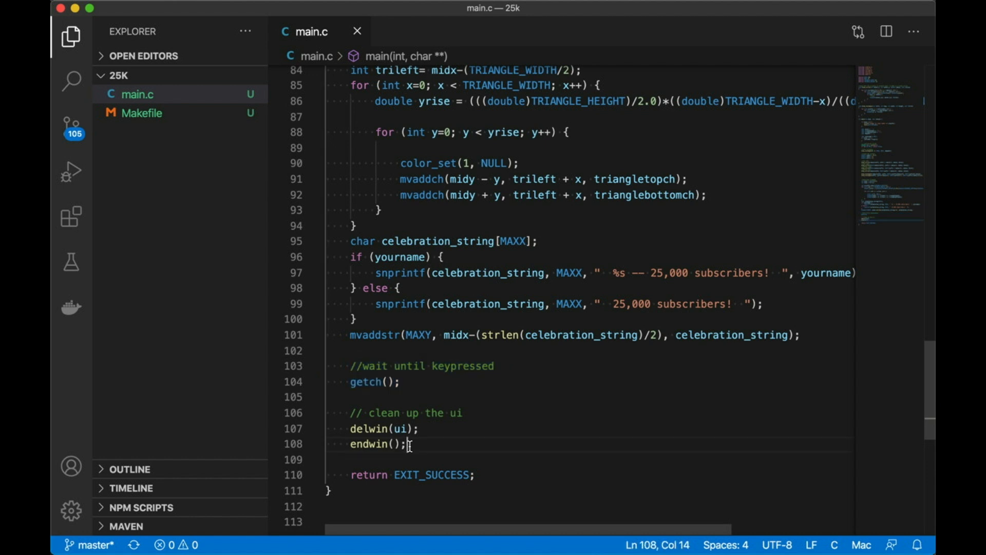
drag(409, 443, 349, 413)
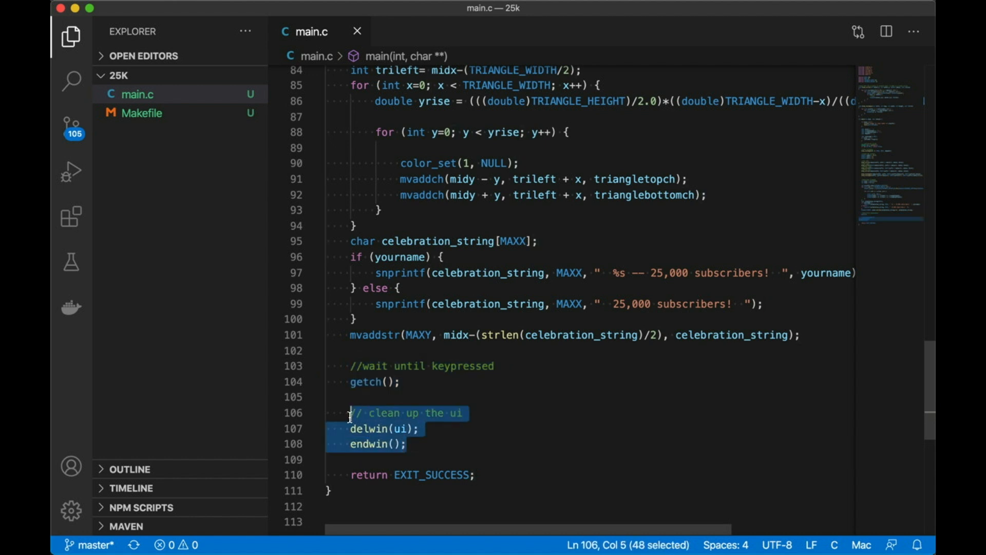
mouse_move(374, 459)
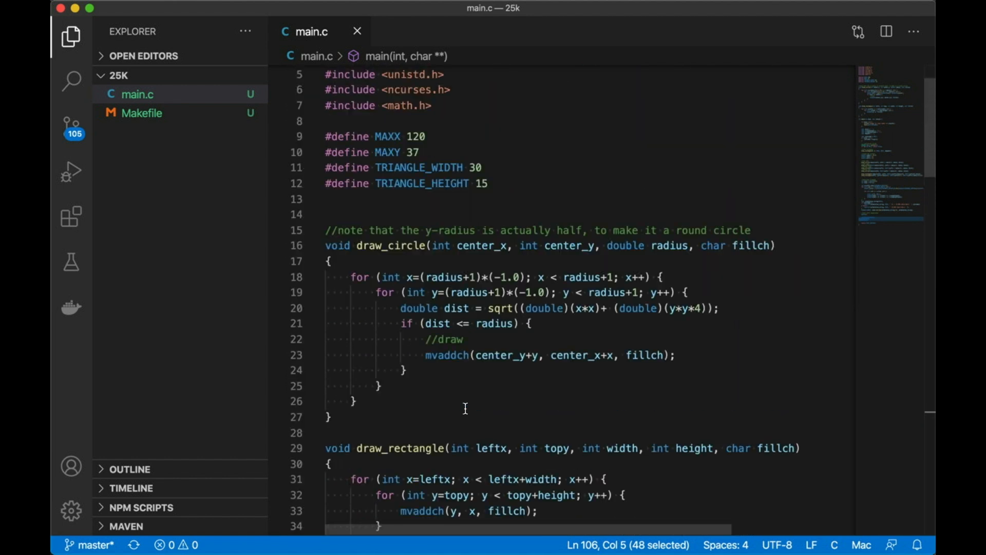
scroll(down, 3)
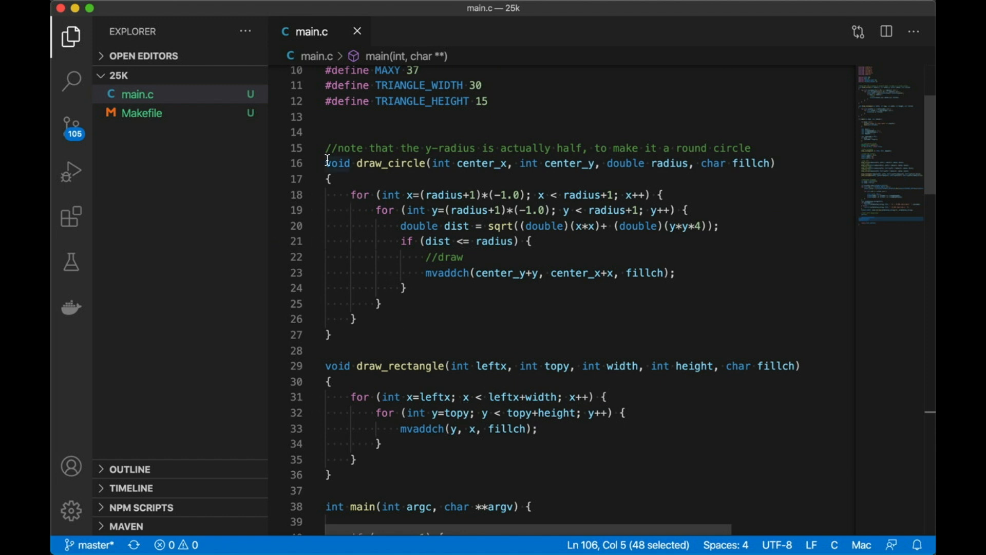
click(426, 164)
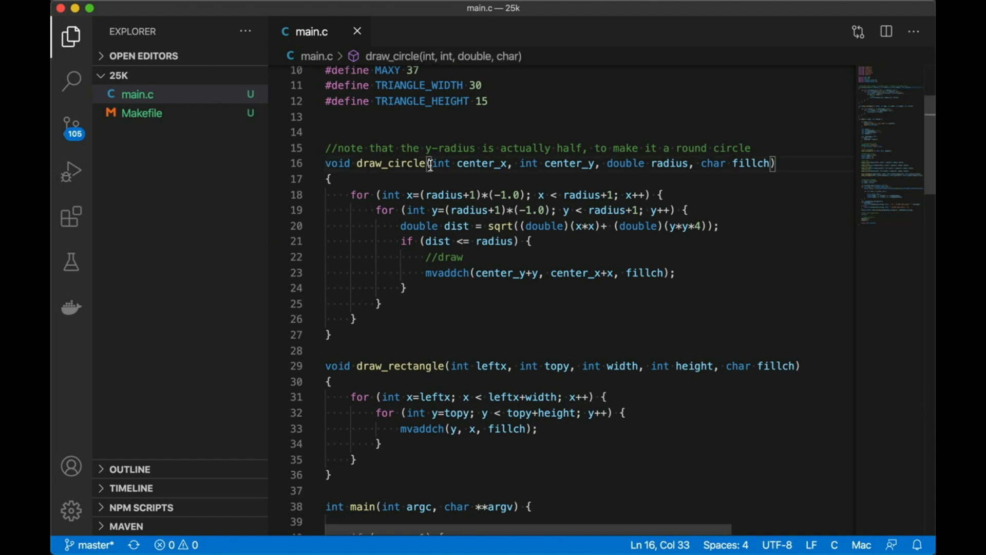
drag(433, 164, 596, 164)
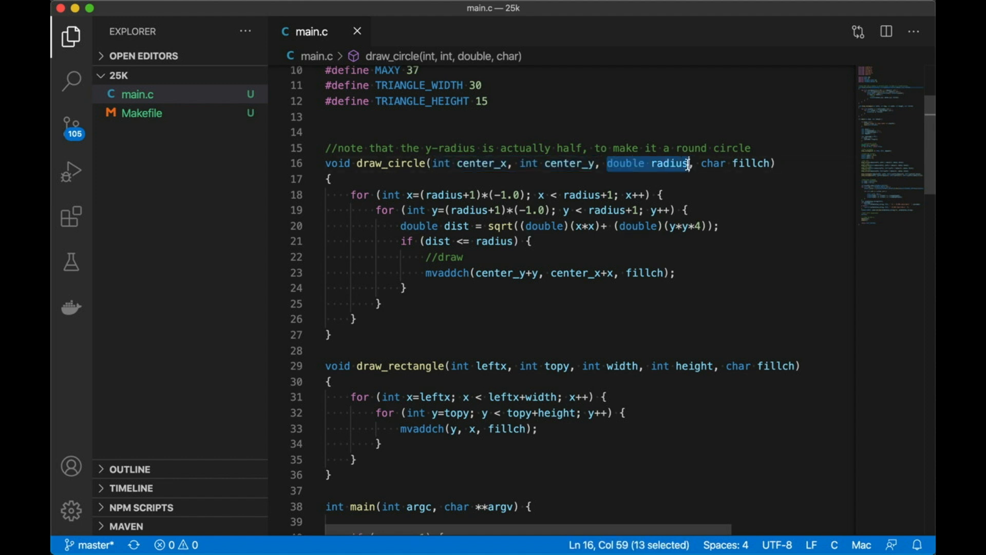
mouse_move(535, 166)
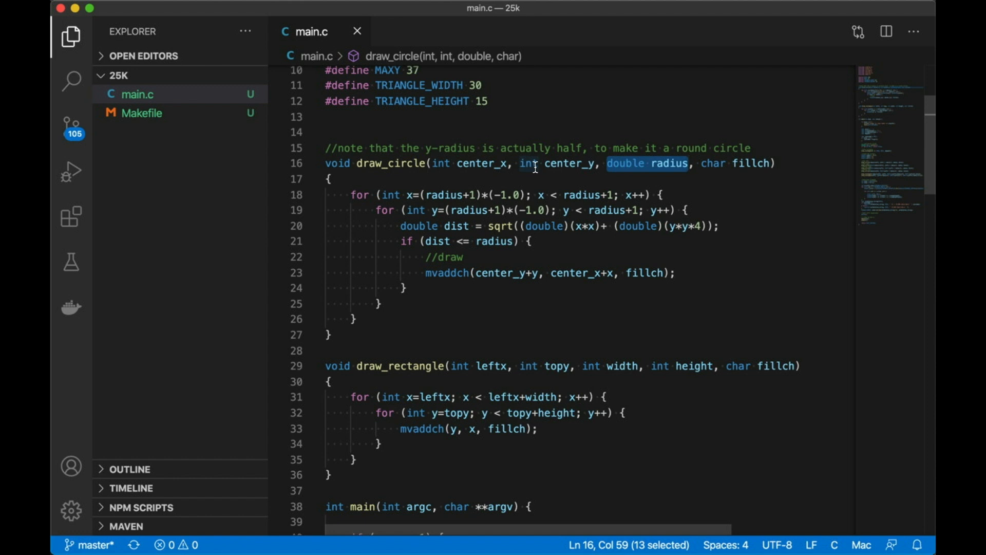
mouse_move(649, 163)
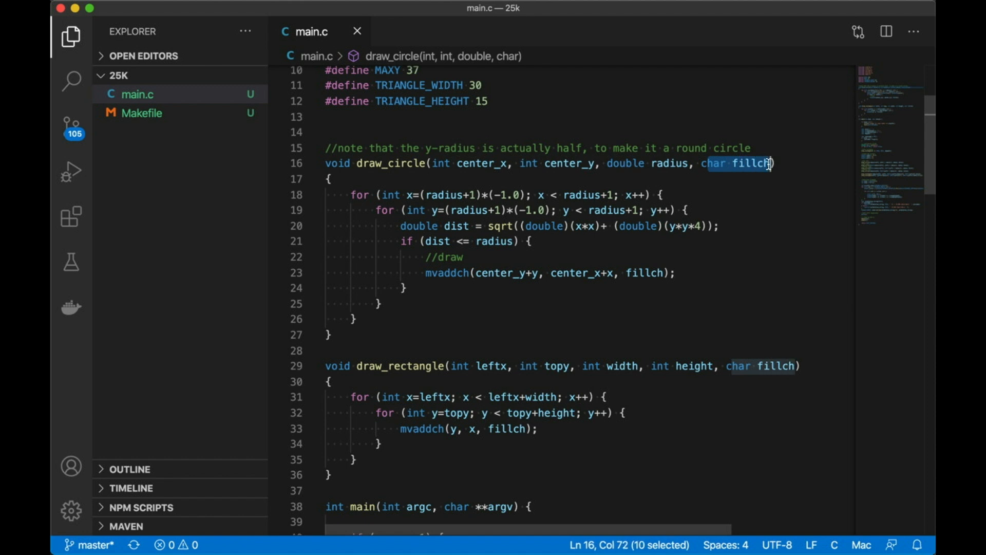
mouse_move(758, 164)
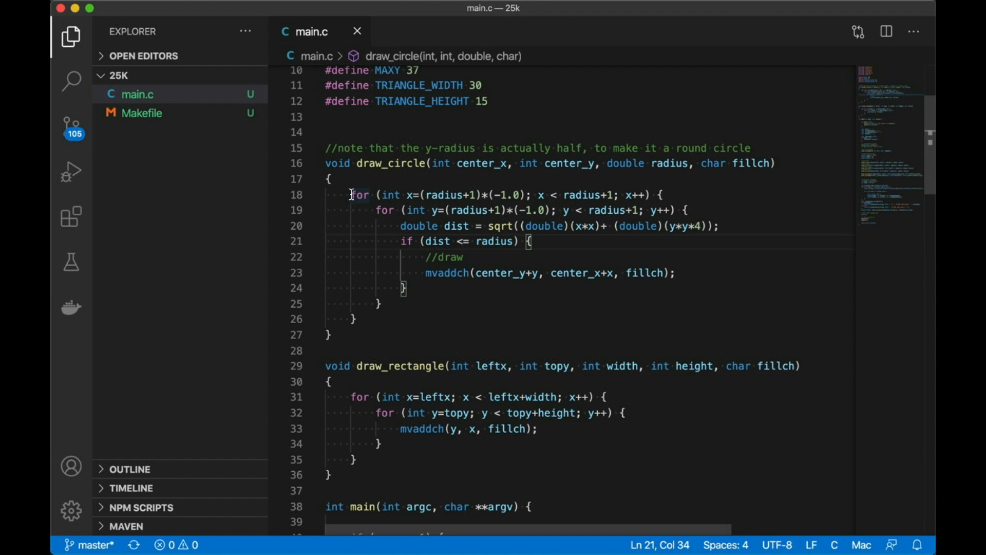
mouse_move(422, 206)
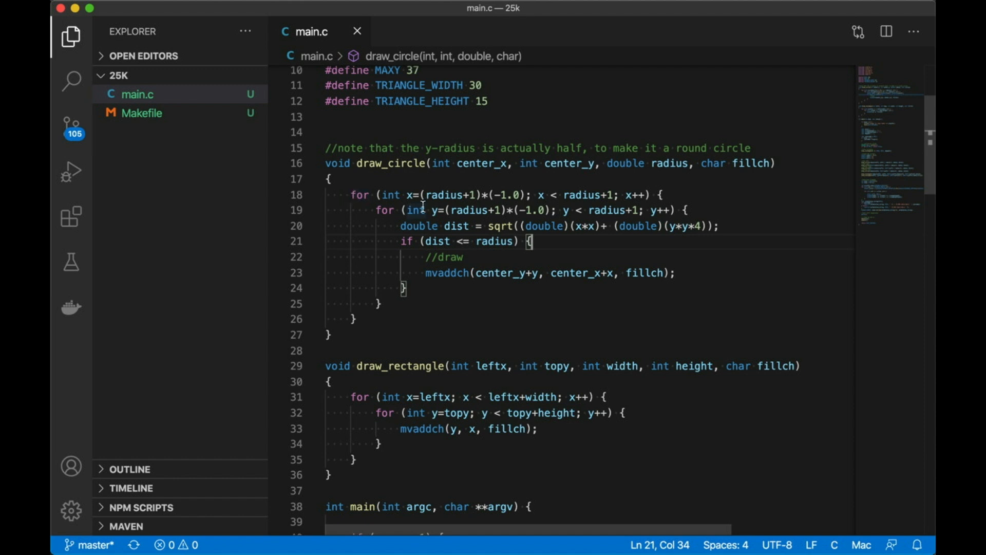
mouse_move(435, 251)
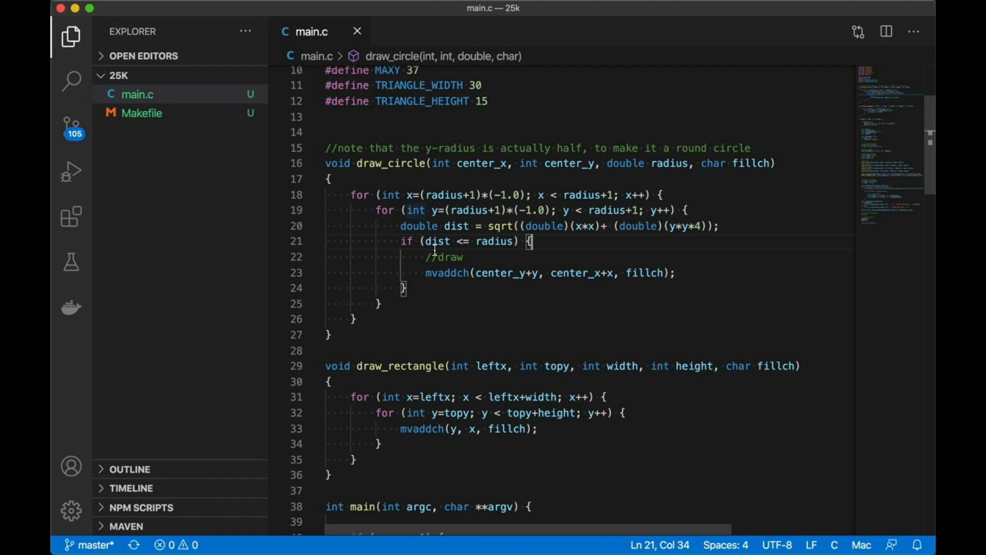
drag(400, 226, 720, 226)
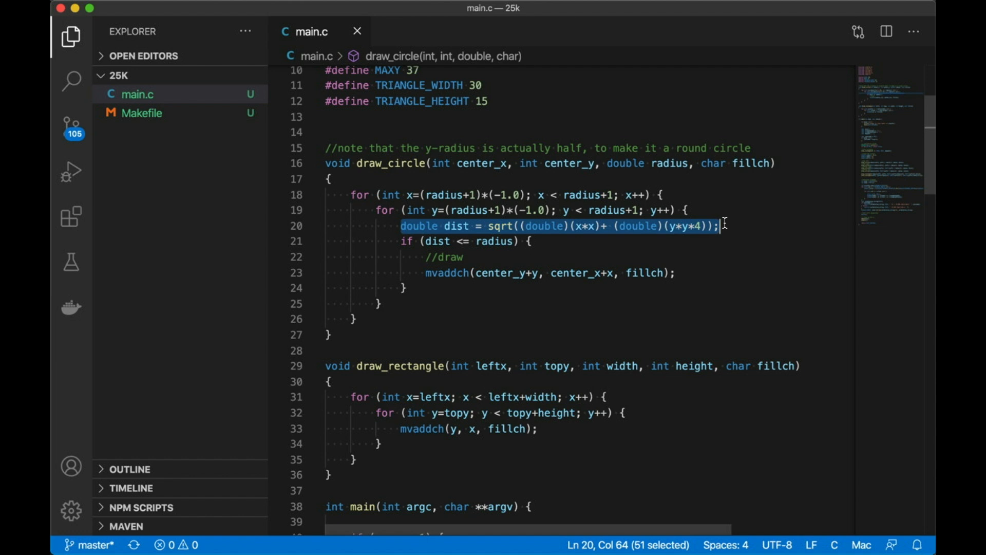
mouse_move(712, 310)
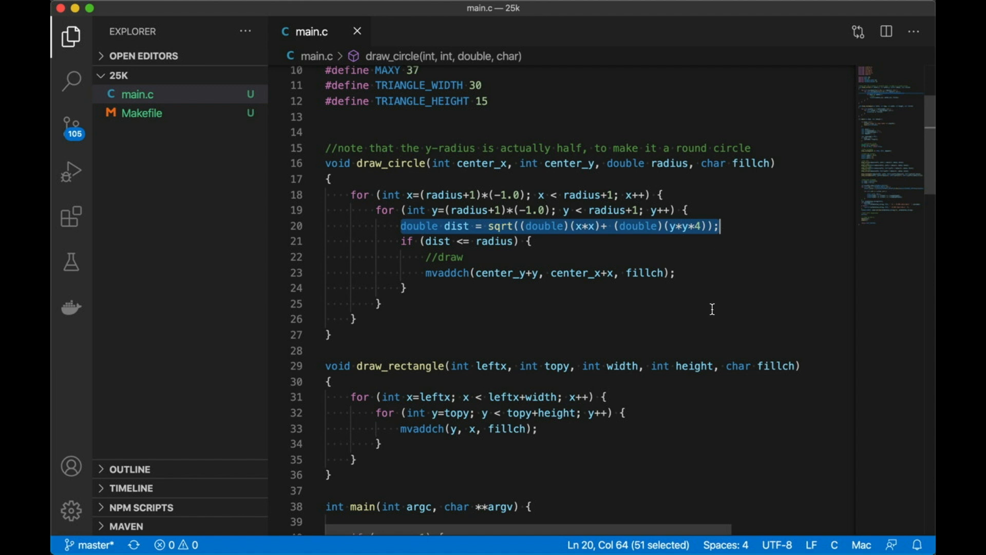
click(425, 273)
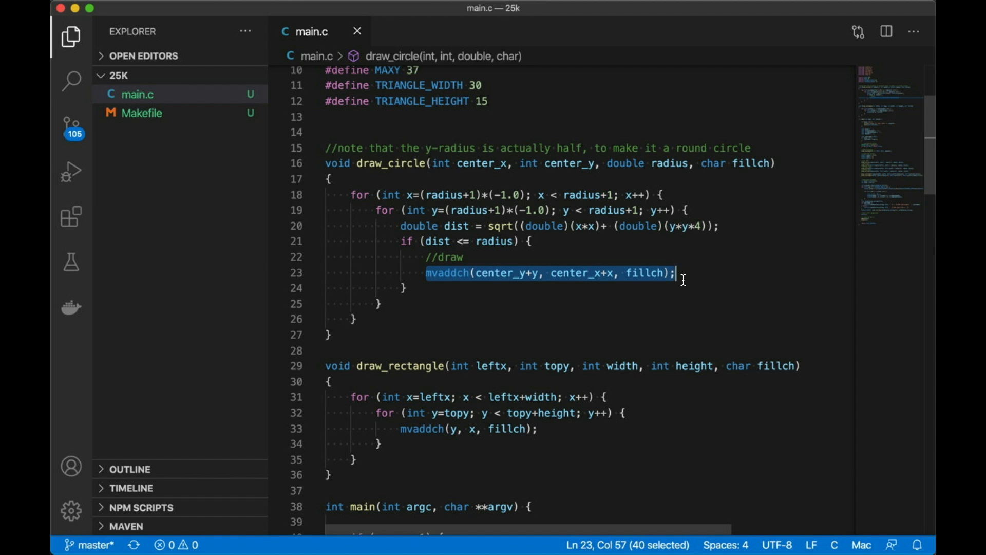
mouse_move(675, 298)
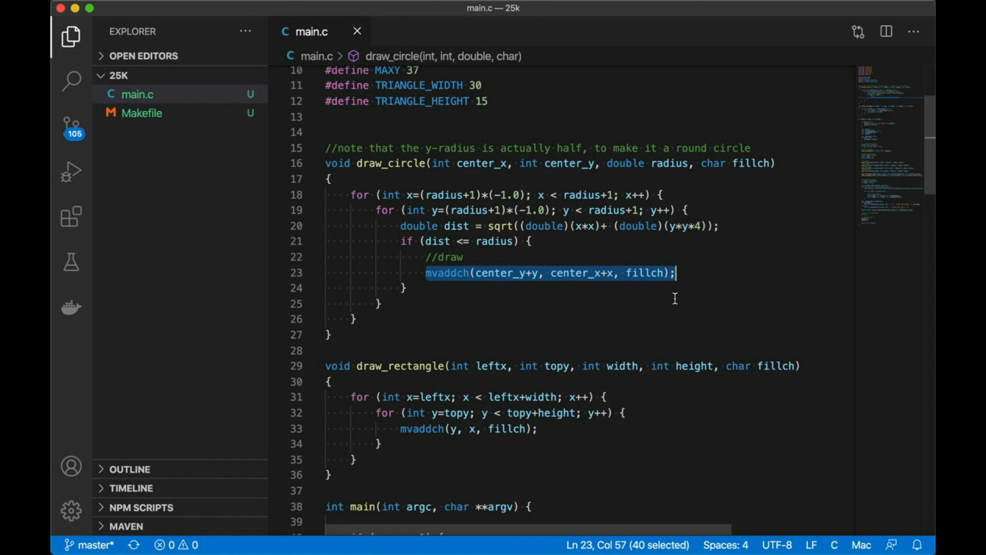
Scroll past the remaining code and open the Makefile from the Explorer
scroll(down, 3)
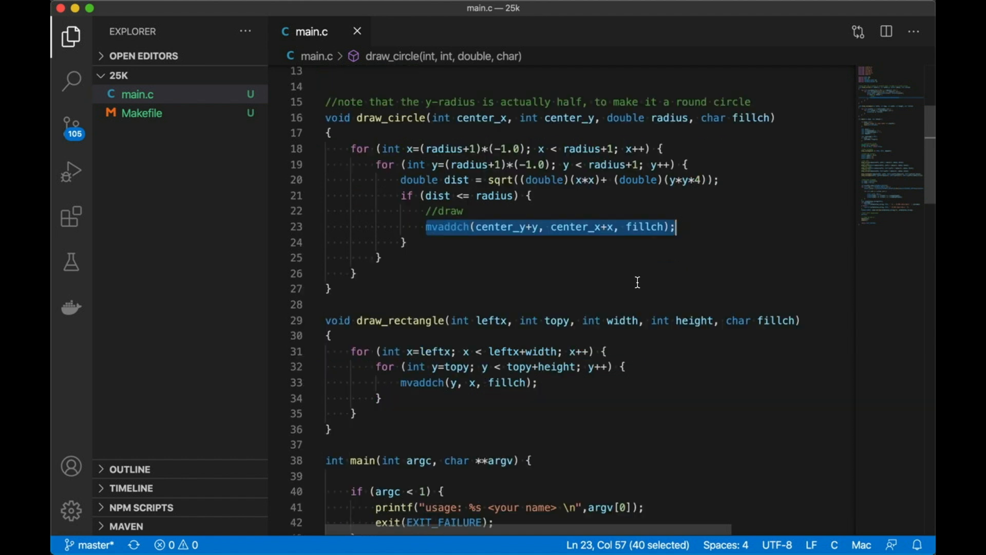
scroll(down, 3)
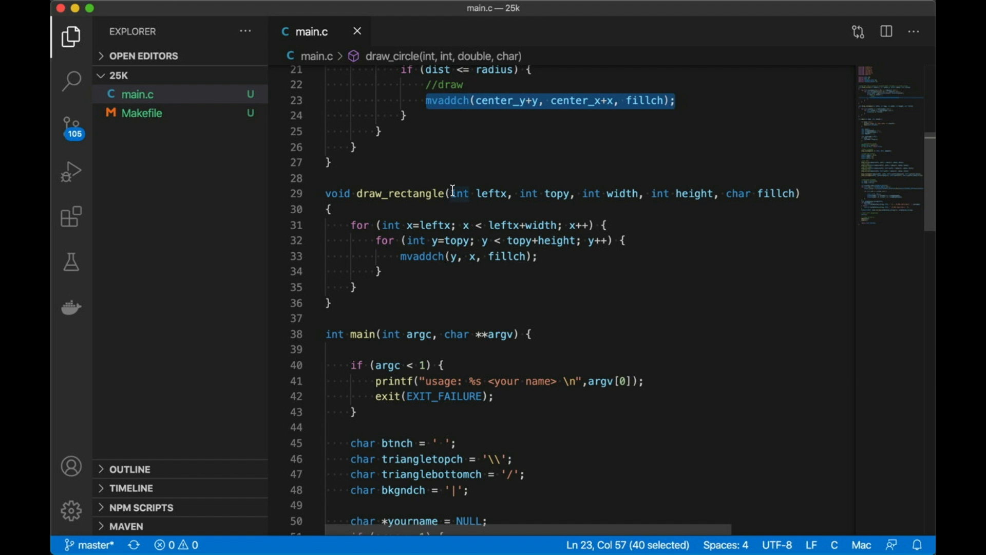
mouse_move(731, 214)
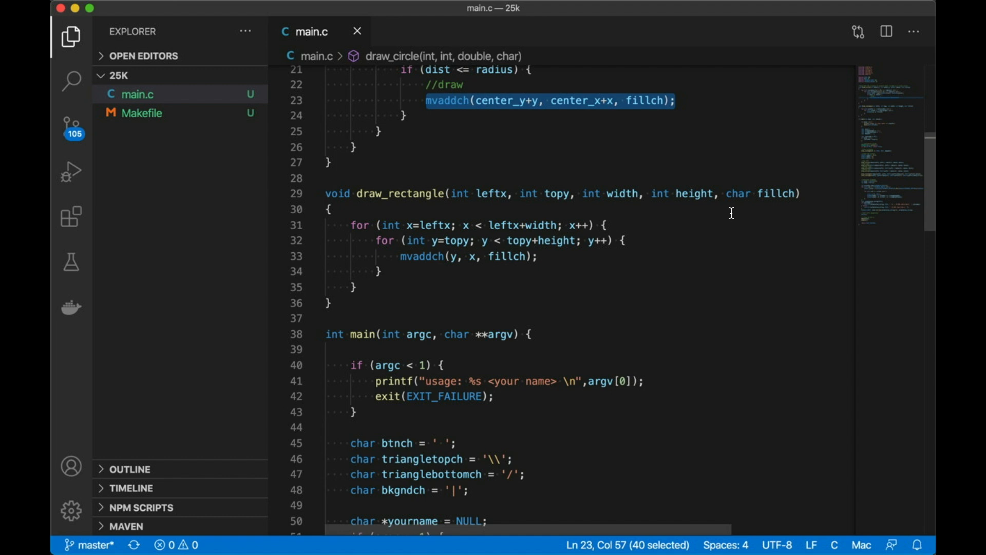
scroll(up, 3)
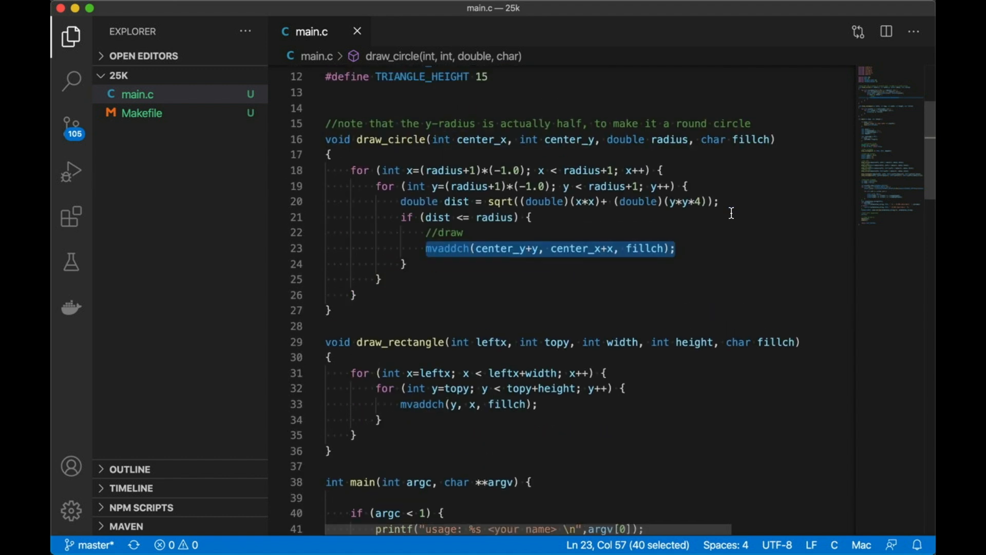
scroll(down, 3)
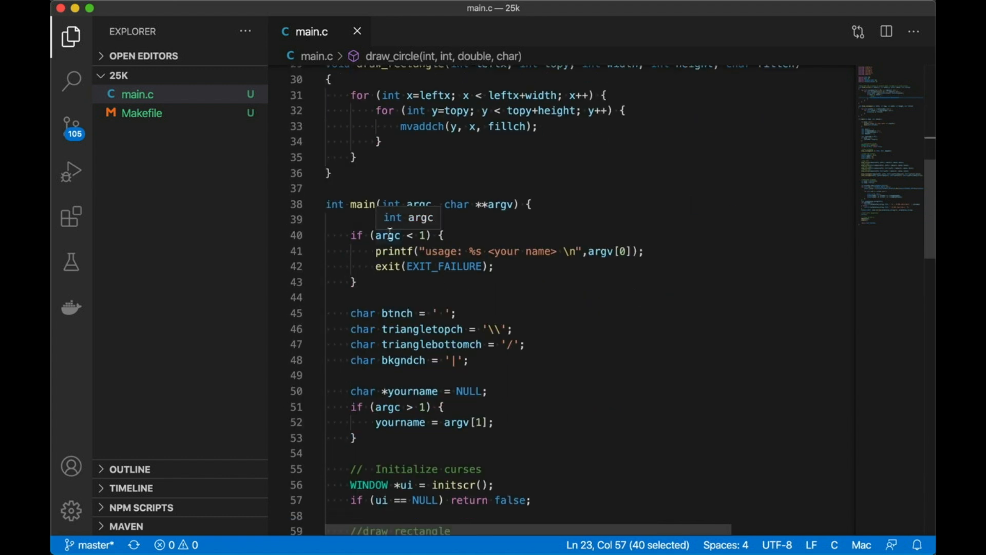
click(142, 113)
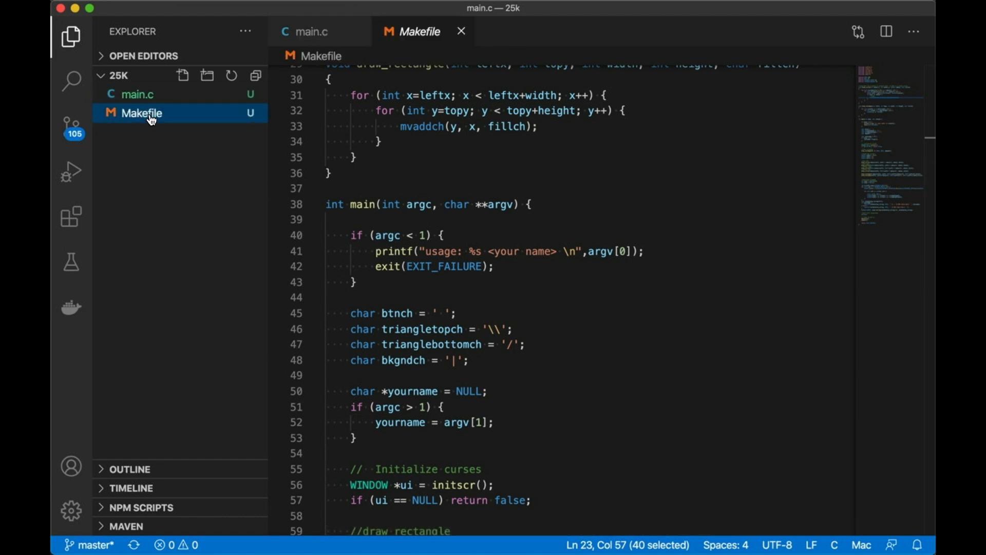
Show the Makefile contents and highlight the -lncurses linker flag
click(143, 113)
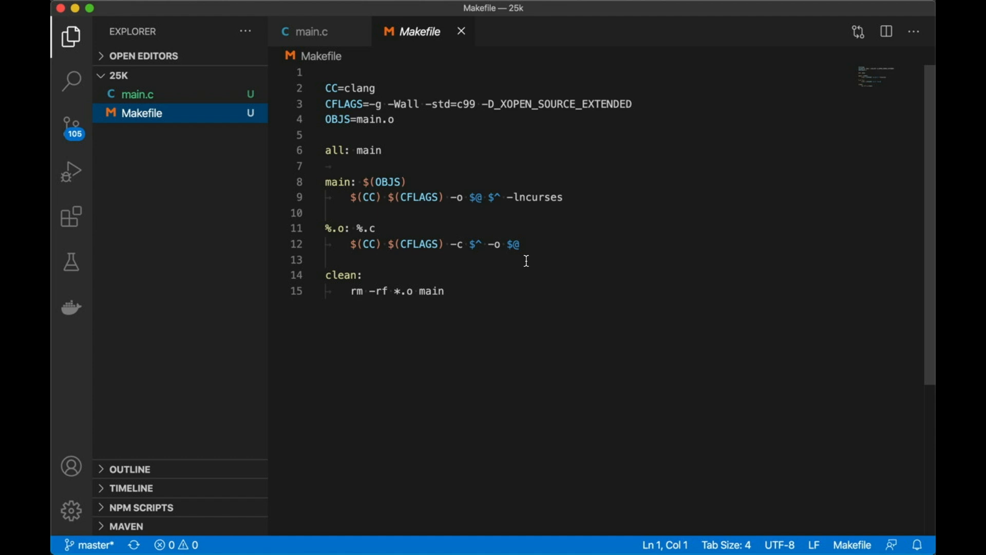
double_click(535, 198)
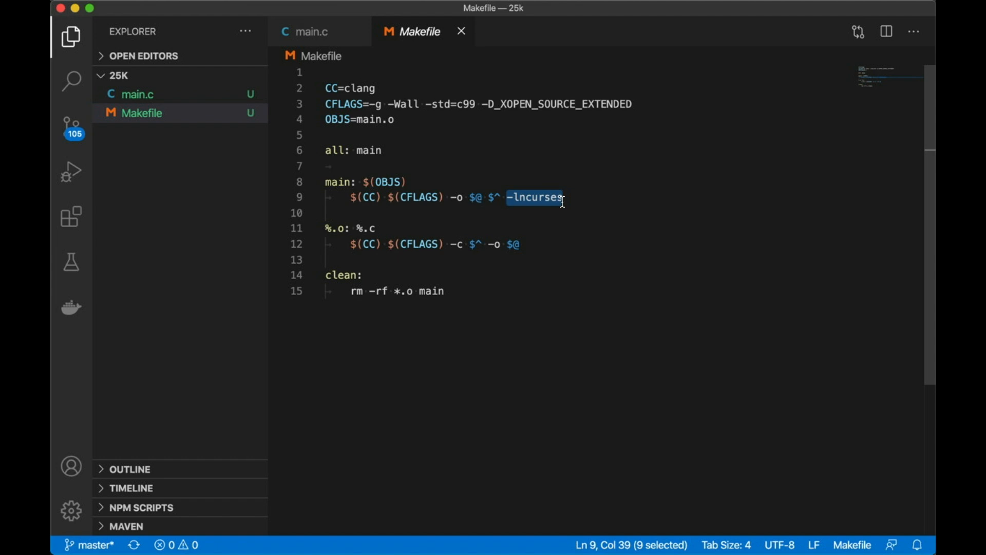
mouse_move(597, 273)
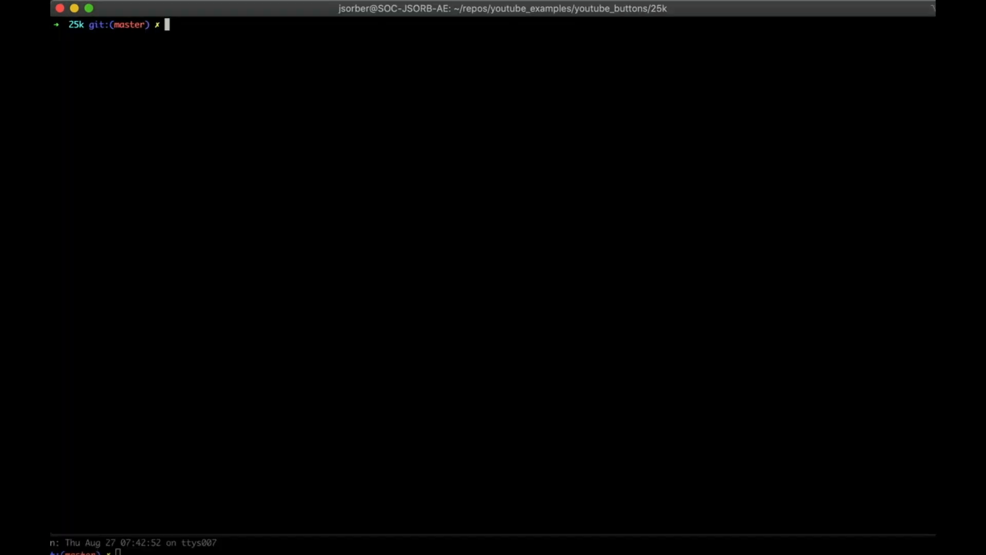
Compile the program with make and launch ./main
text(make)
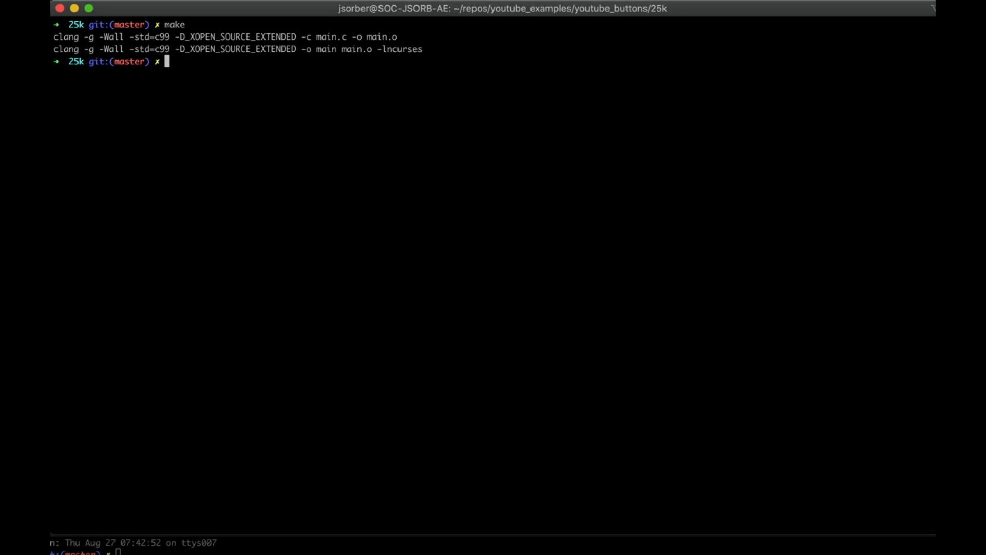
text(./main)
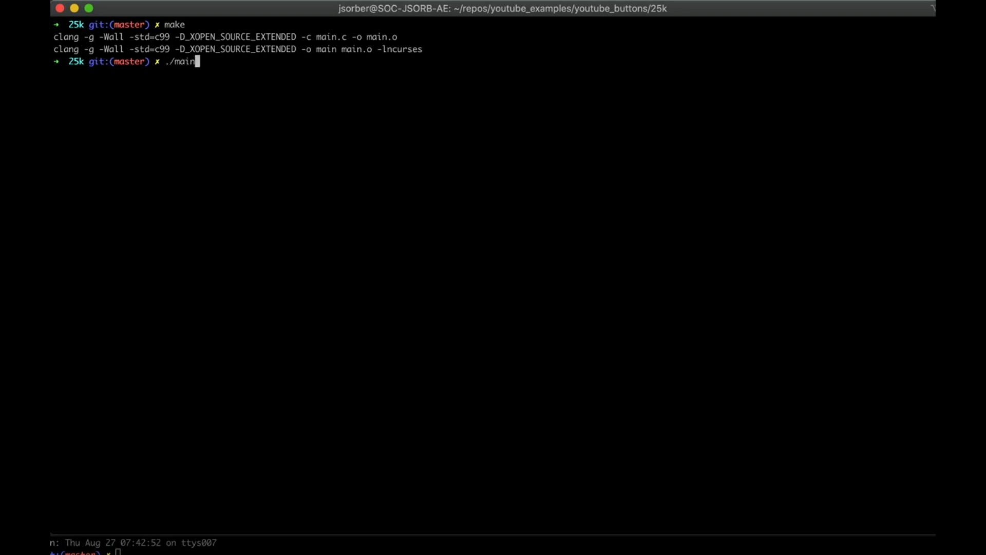
key(Return)
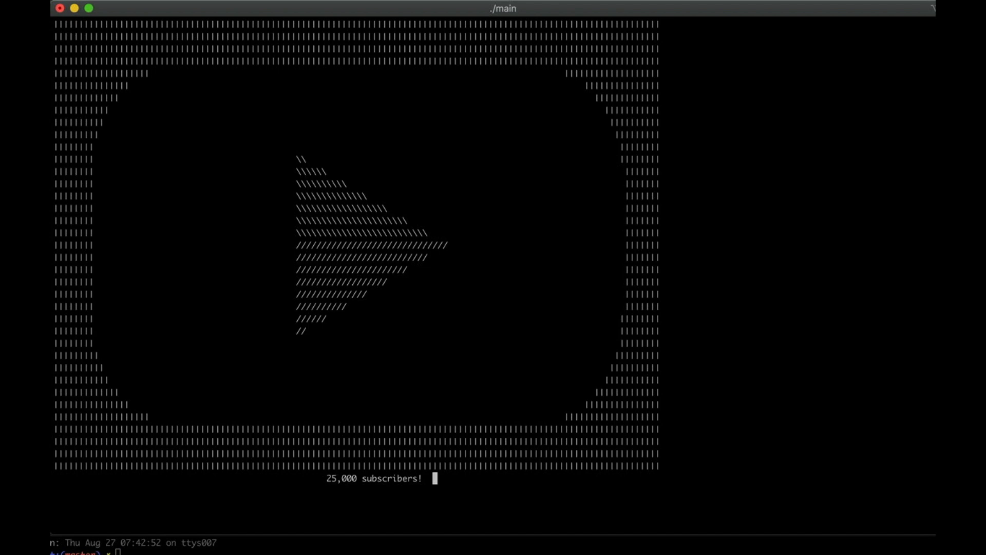
mouse_move(516, 435)
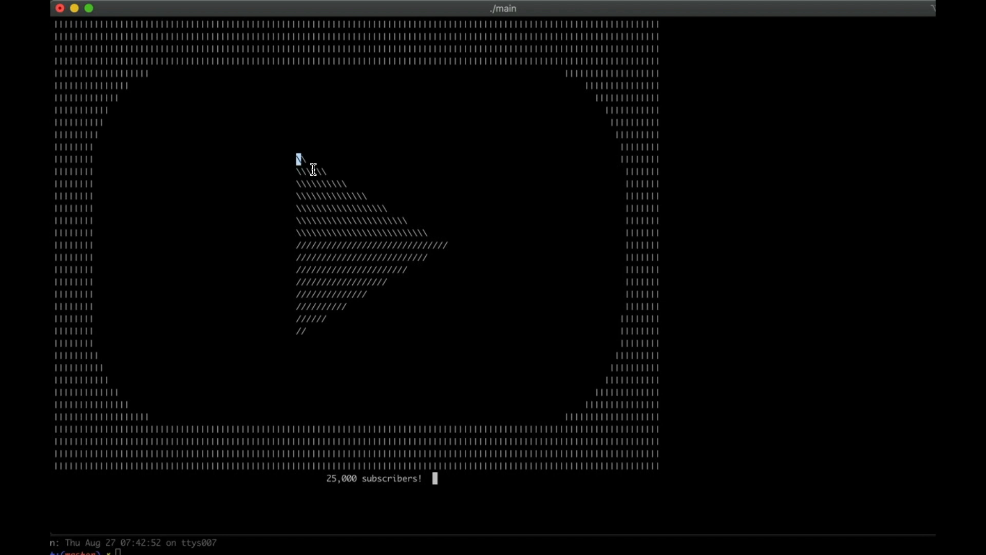
Highlight the backslash characters in the play triangle's top rows
drag(299, 159, 429, 236)
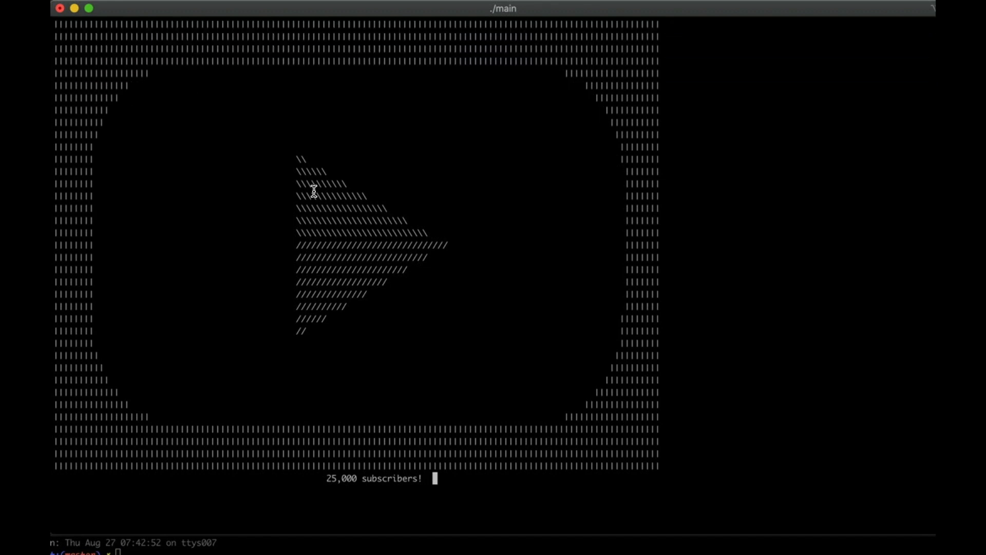
mouse_move(369, 363)
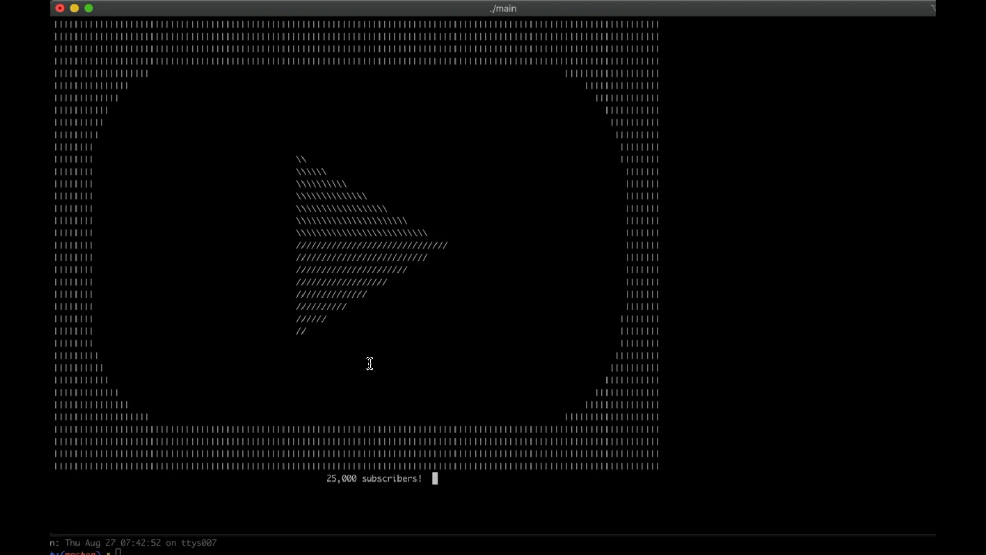
mouse_move(441, 480)
text(./main J)
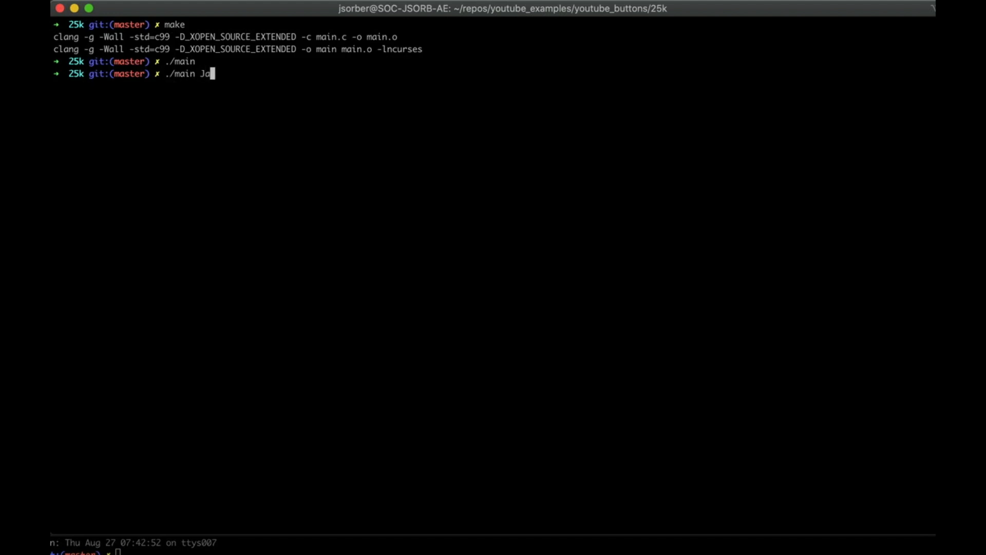
Type 'cob Sorber' as the name argument for ./main
text(cob Sorber)
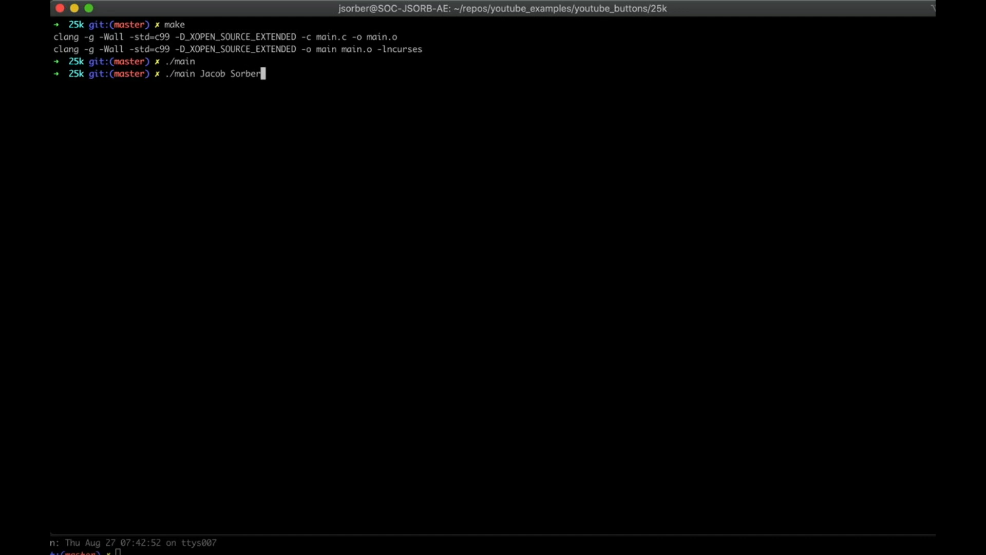